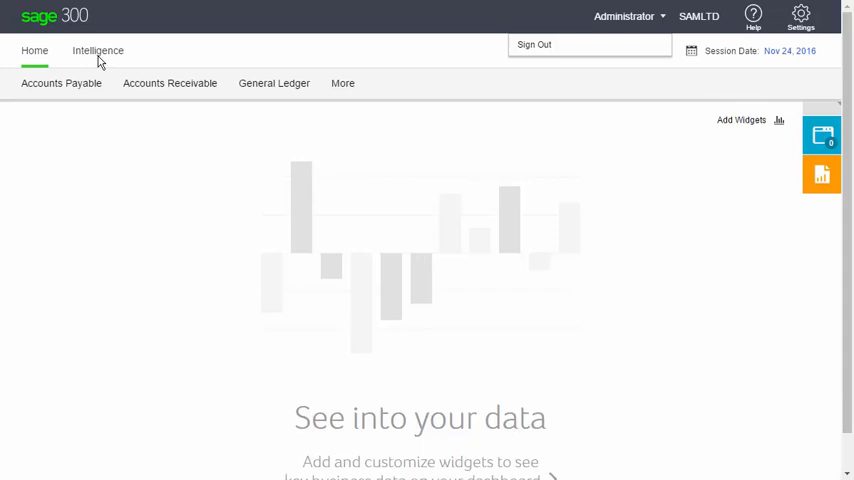
Show the Intelligence area with the Intelligence Reporting Cloud launch card.
click(96, 50)
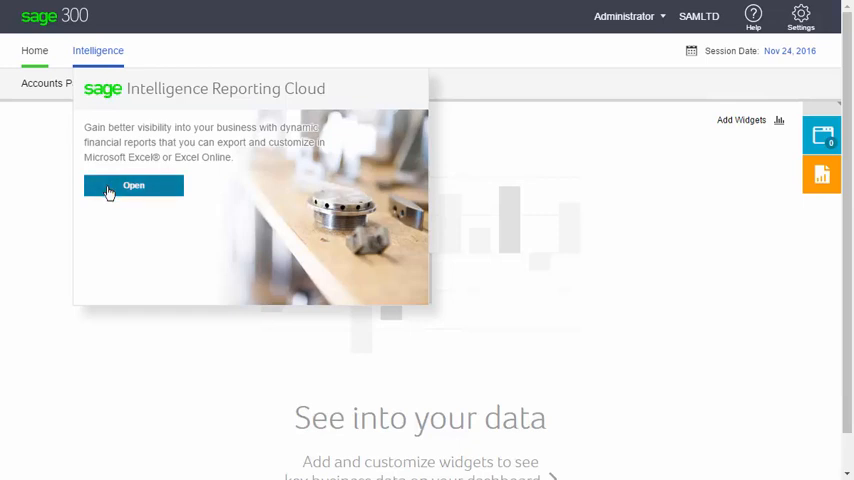
Launch Intelligence Reporting Cloud to its home page with My Reports, Create Financial Report and Show Me How.
click(132, 186)
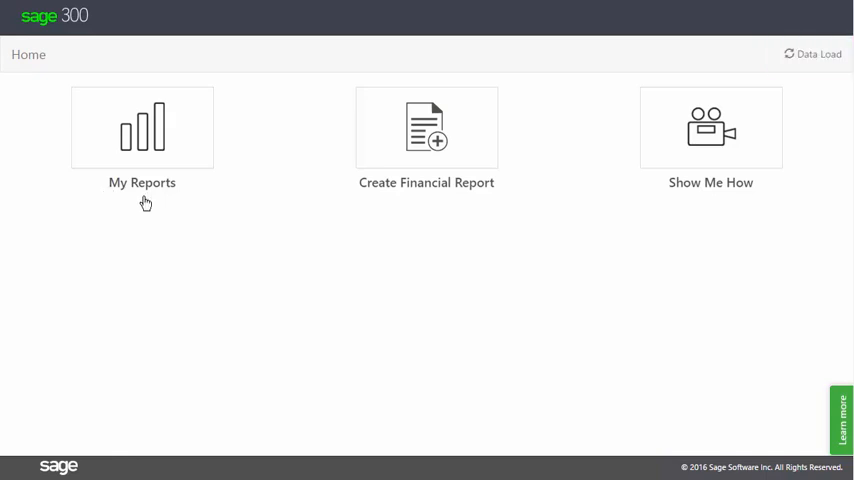
mouse_move(824, 138)
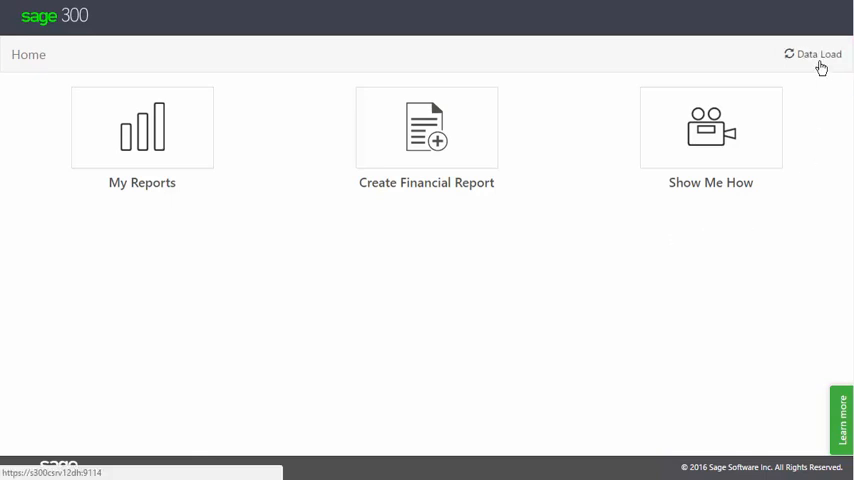
click(816, 54)
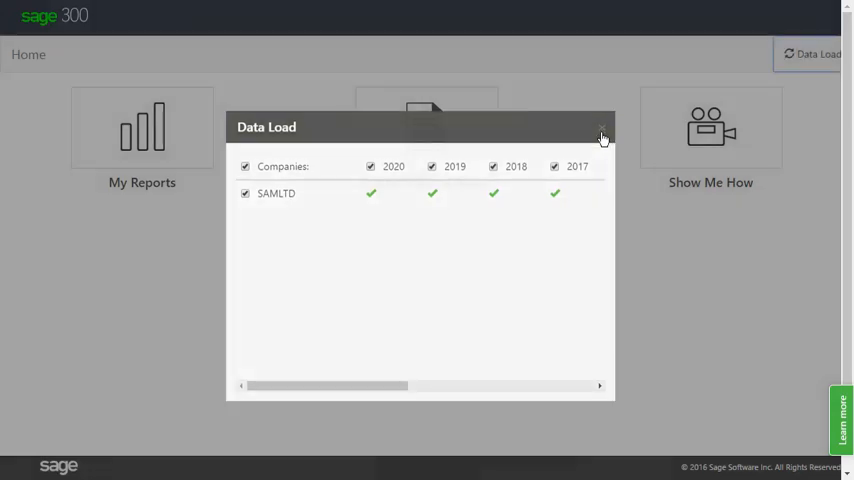
click(600, 132)
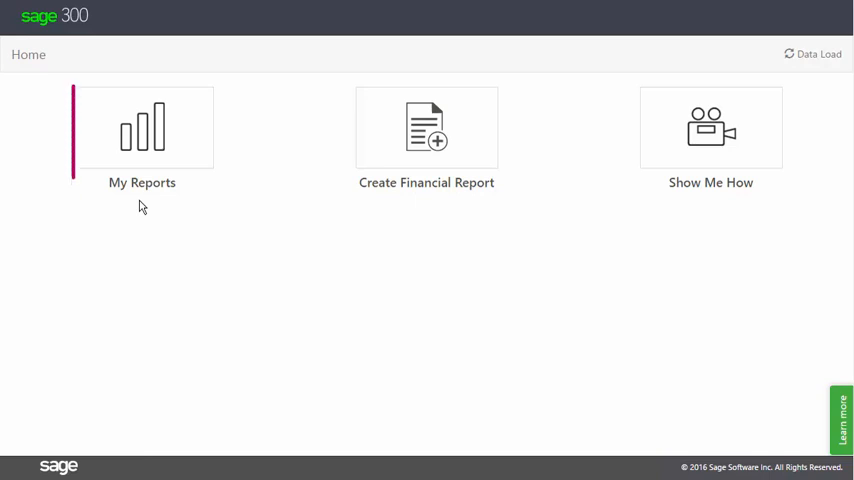
click(142, 140)
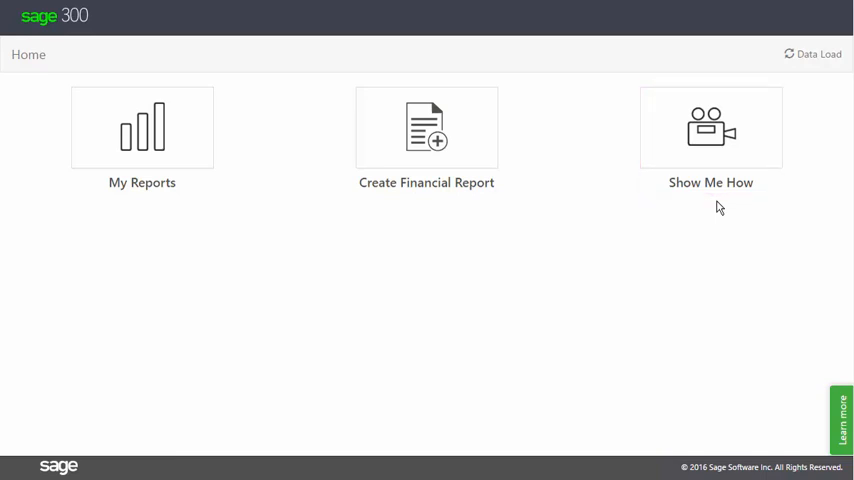
mouse_move(336, 236)
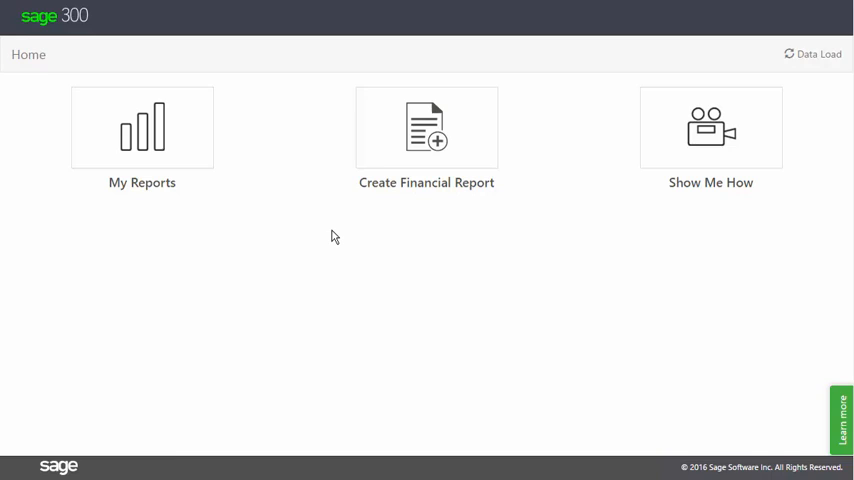
mouse_move(138, 188)
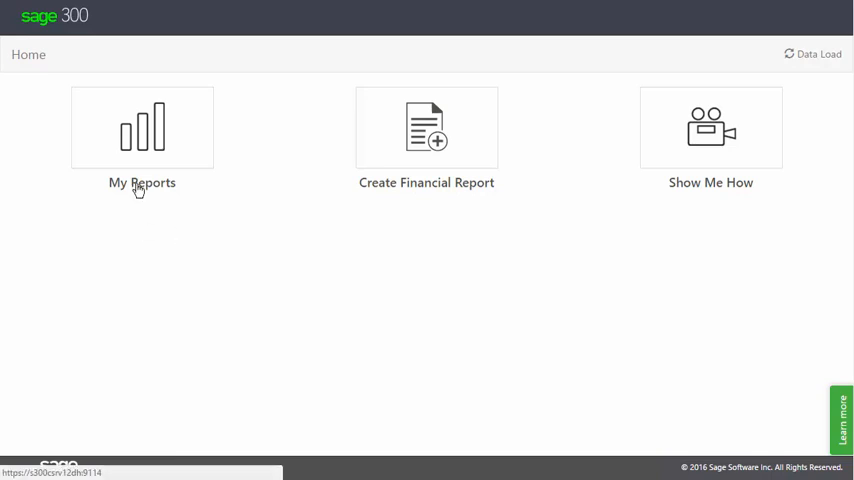
Open My Reports to the Financial folder and review the Create, Quick Create and Import Report options.
click(142, 128)
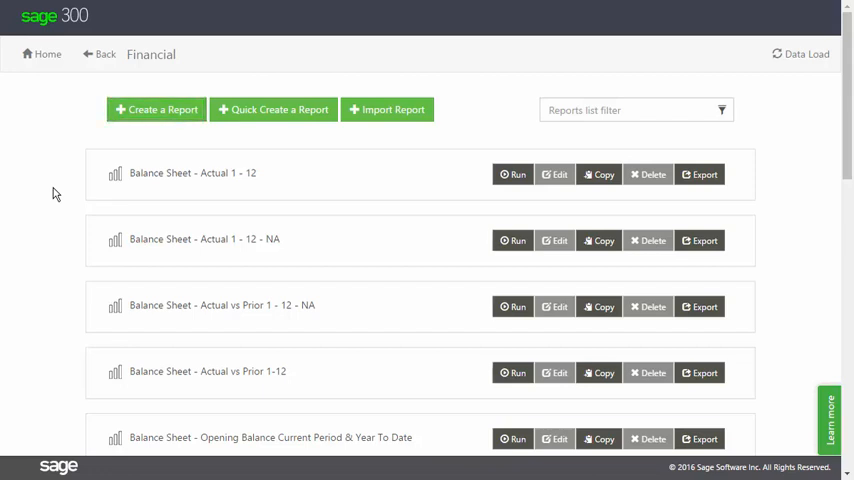
click(272, 108)
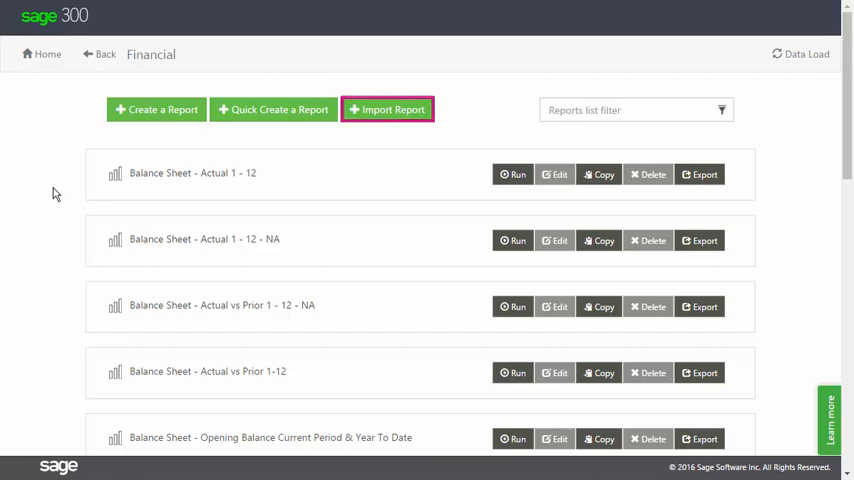
mouse_move(56, 192)
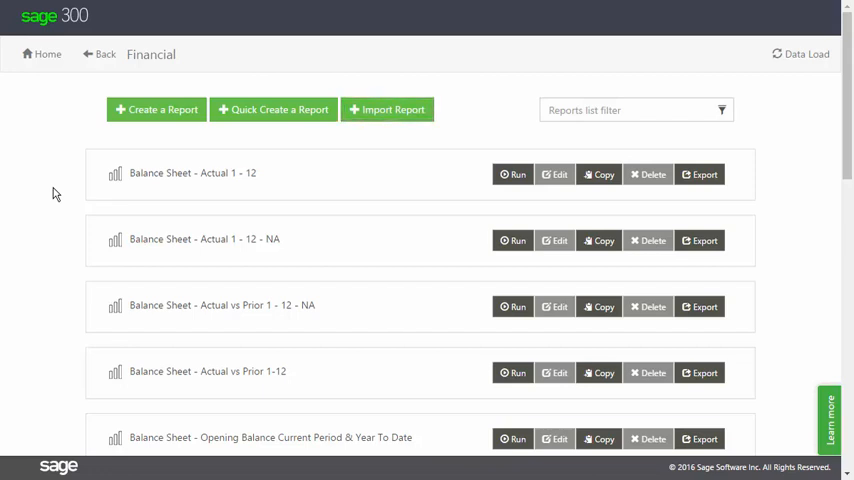
click(630, 110)
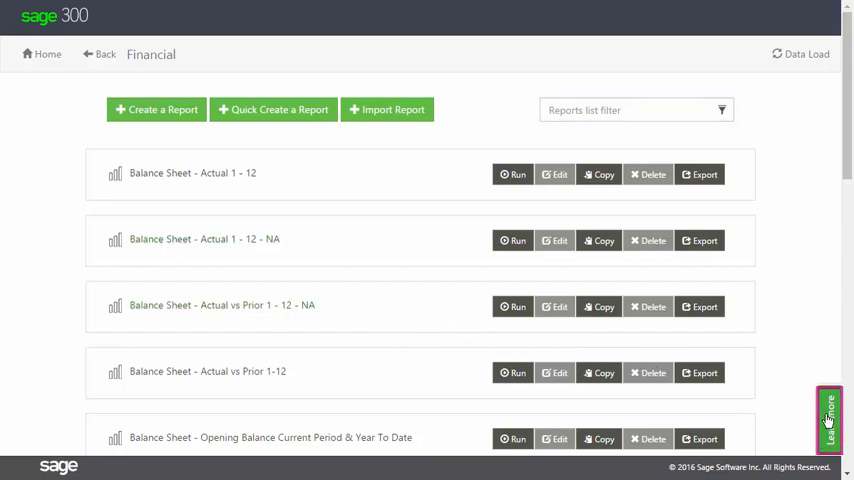
click(836, 412)
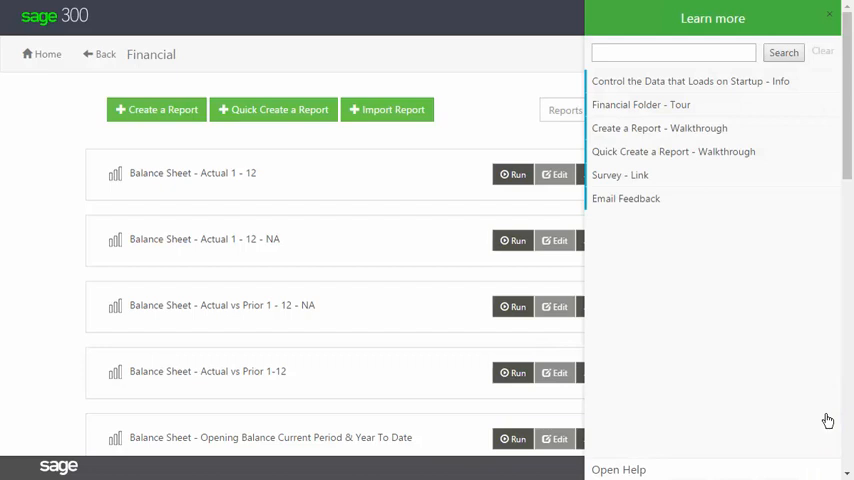
mouse_move(764, 256)
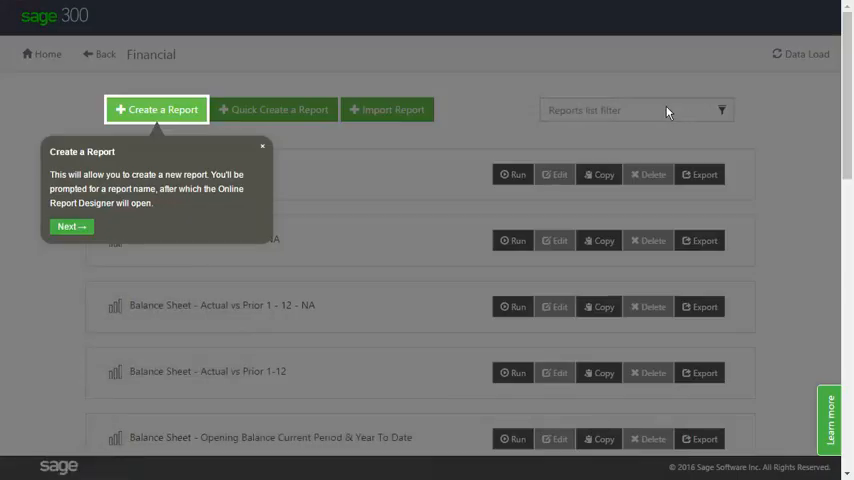
mouse_move(264, 152)
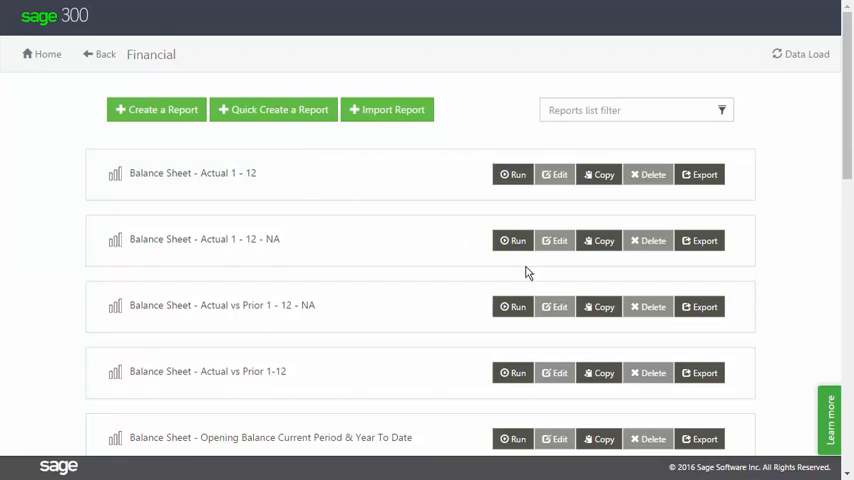
click(830, 418)
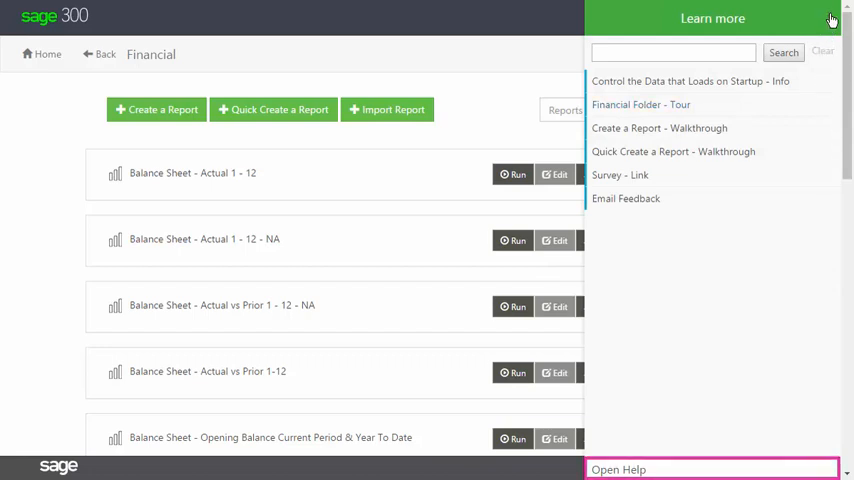
click(834, 16)
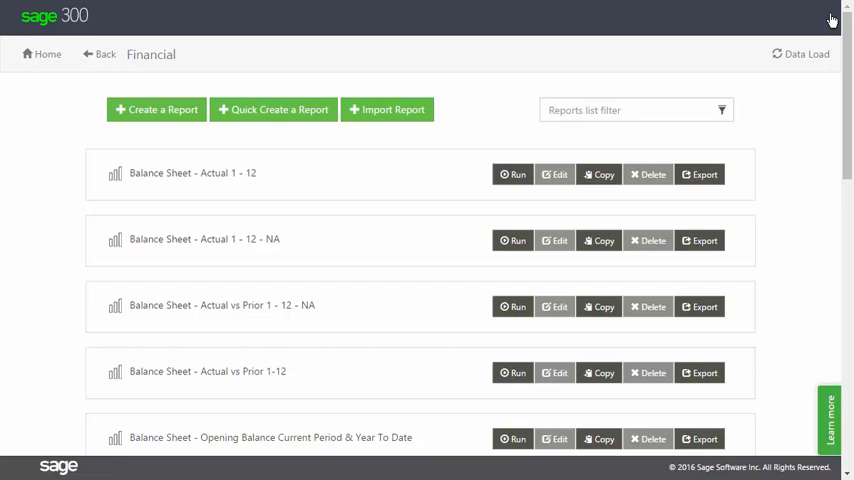
mouse_move(808, 18)
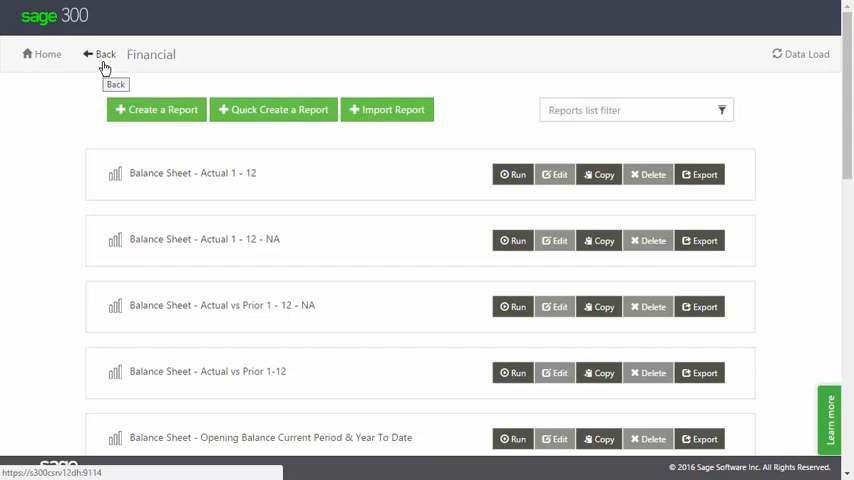
mouse_move(48, 58)
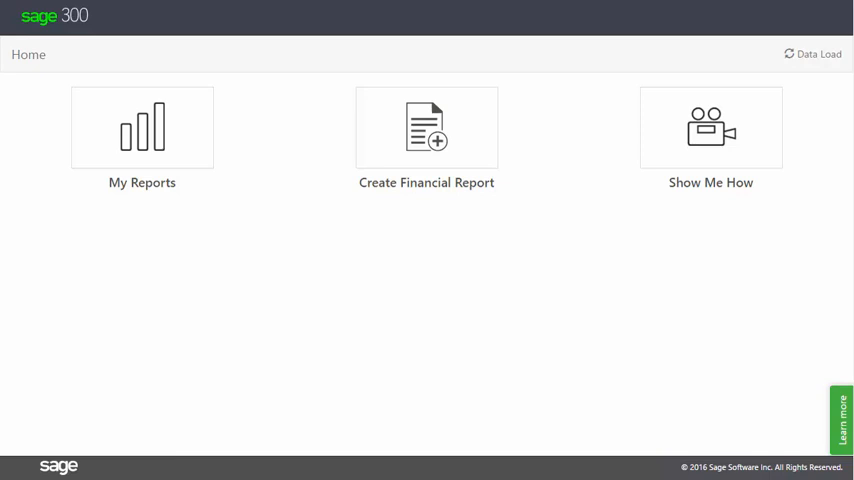
Return from the Financial folder to the reporting home page.
click(712, 128)
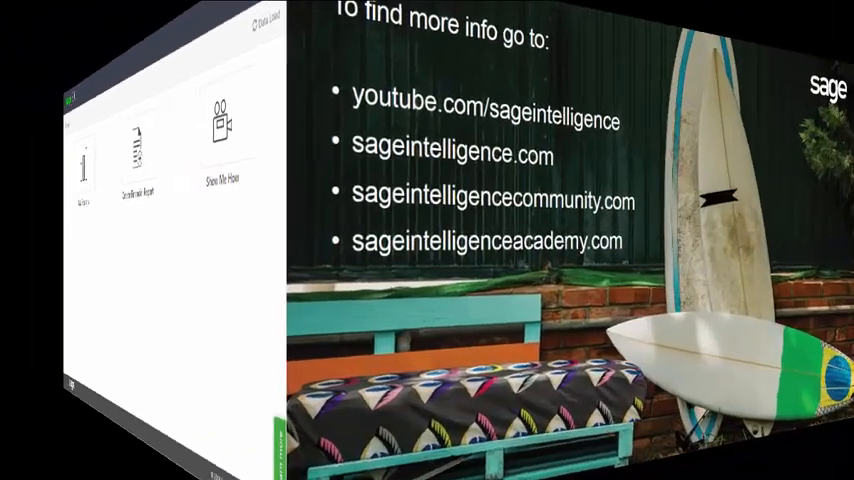